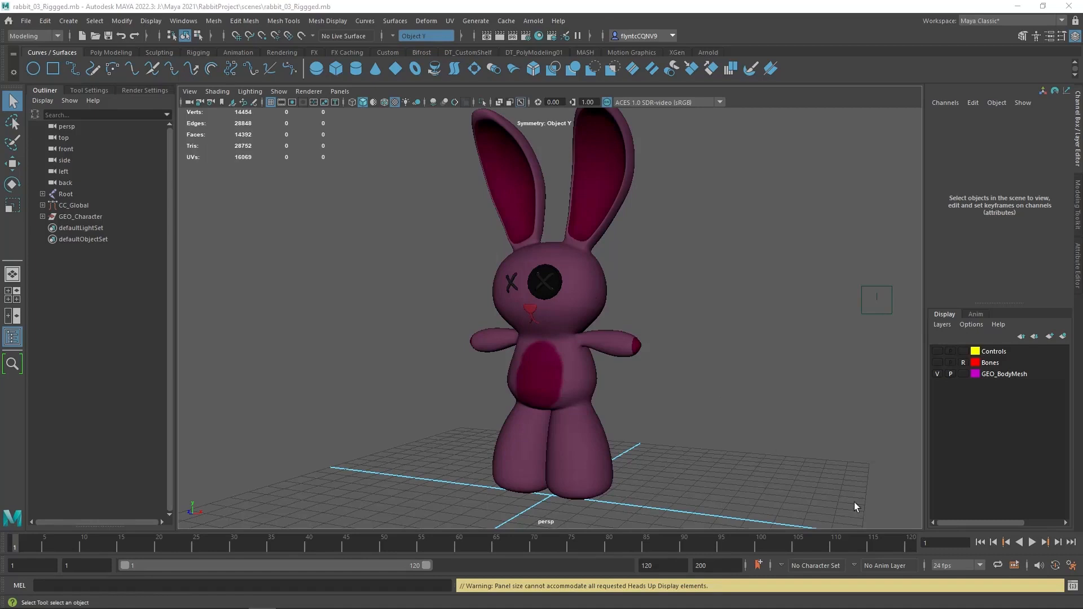
- Turn on visibility for the Bones and Controls display layers
click(1031, 543)
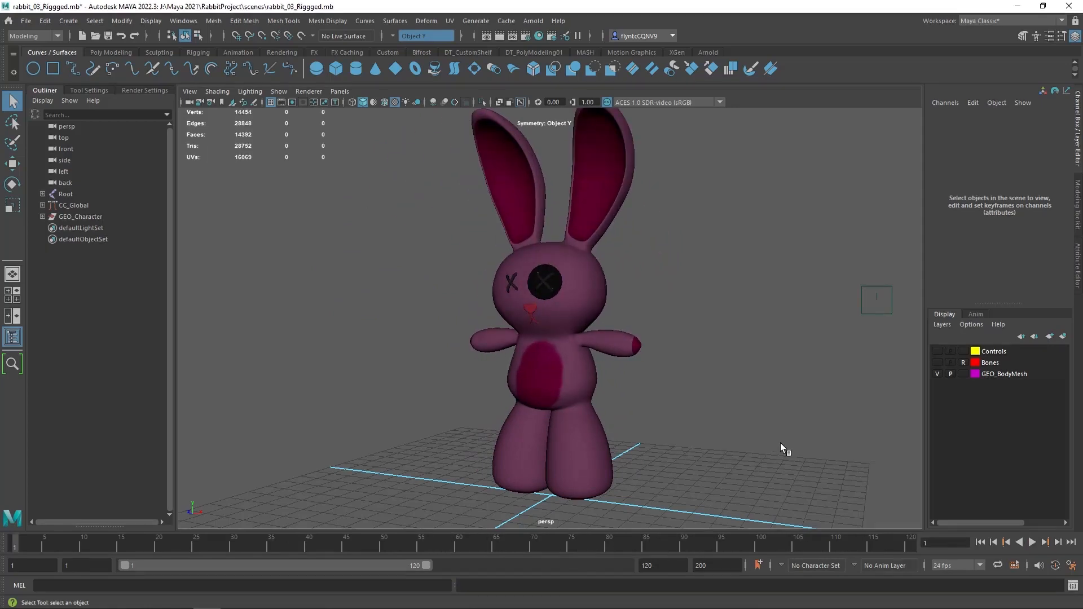
mouse_move(731, 392)
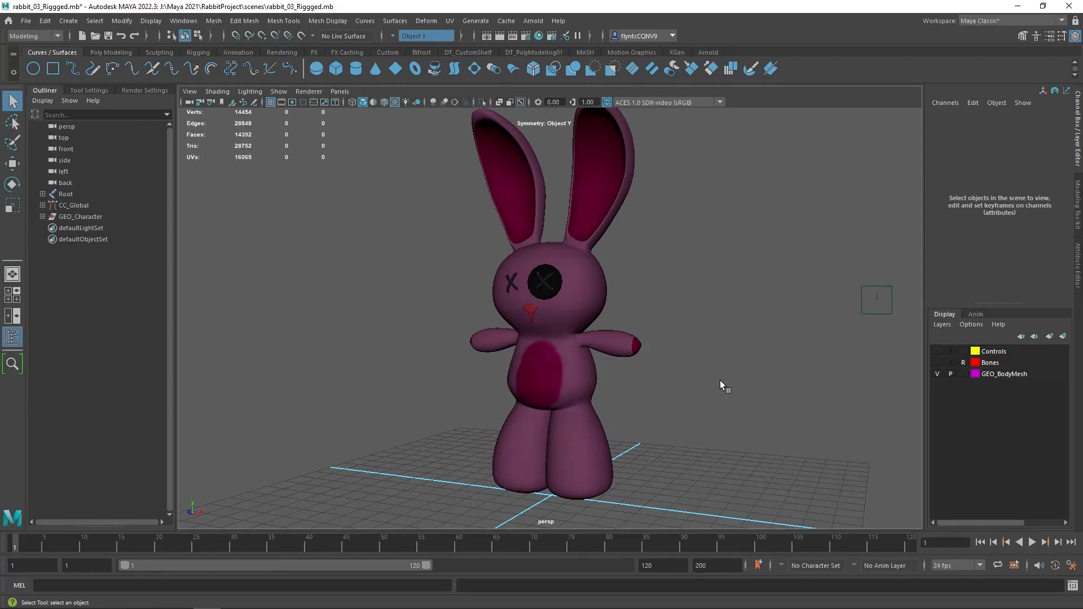
mouse_move(686, 338)
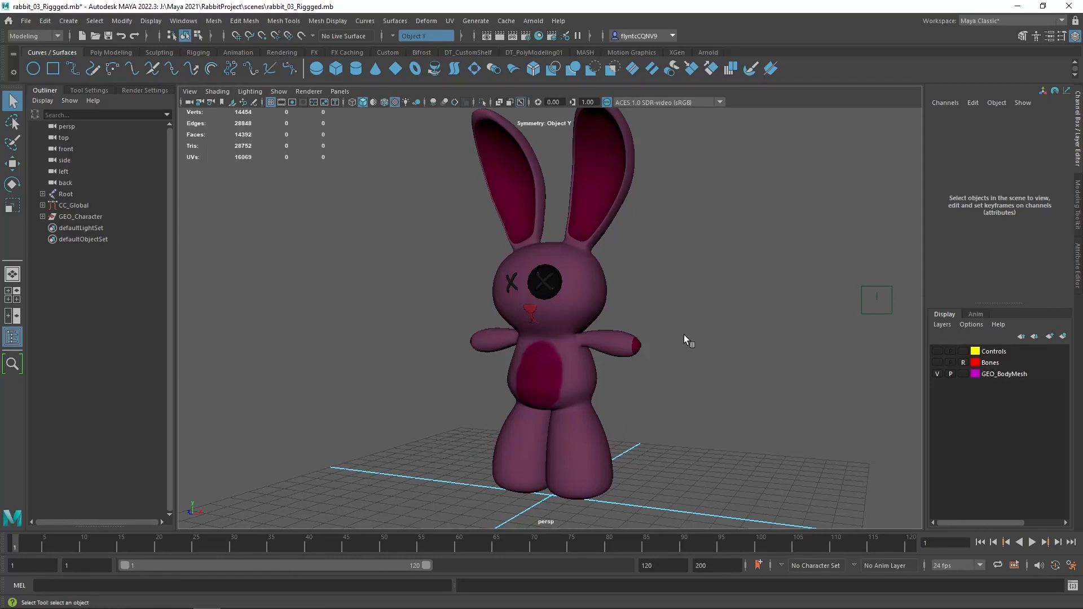
mouse_move(672, 323)
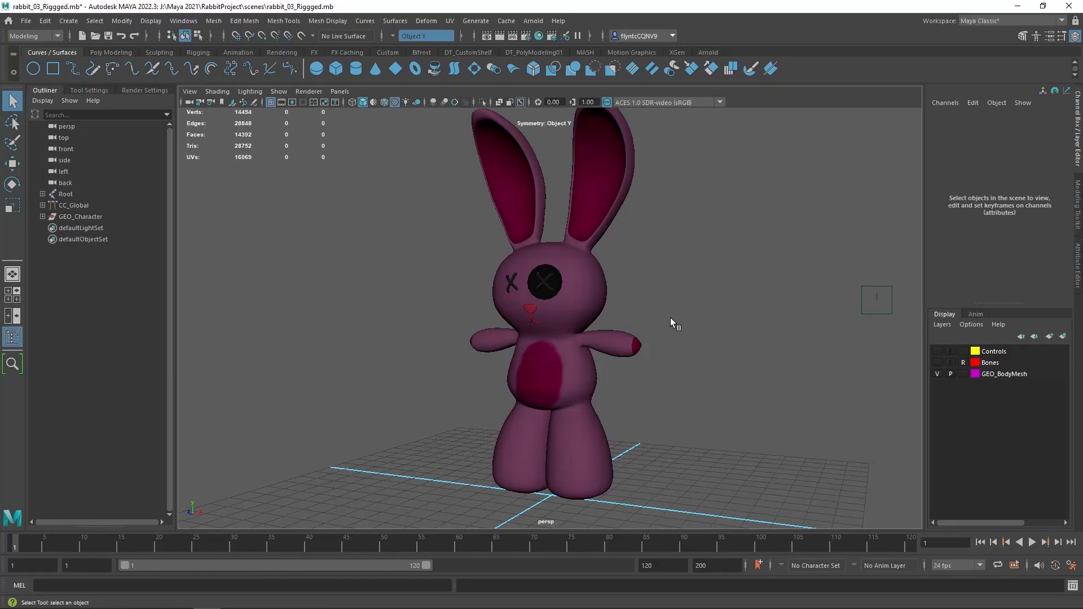
mouse_move(683, 318)
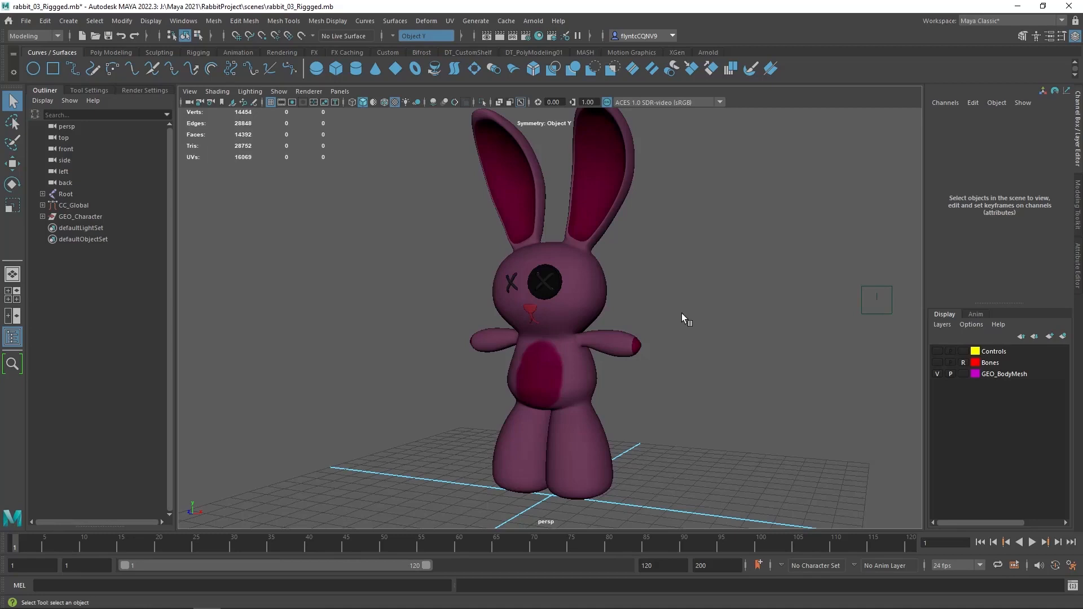
mouse_move(680, 348)
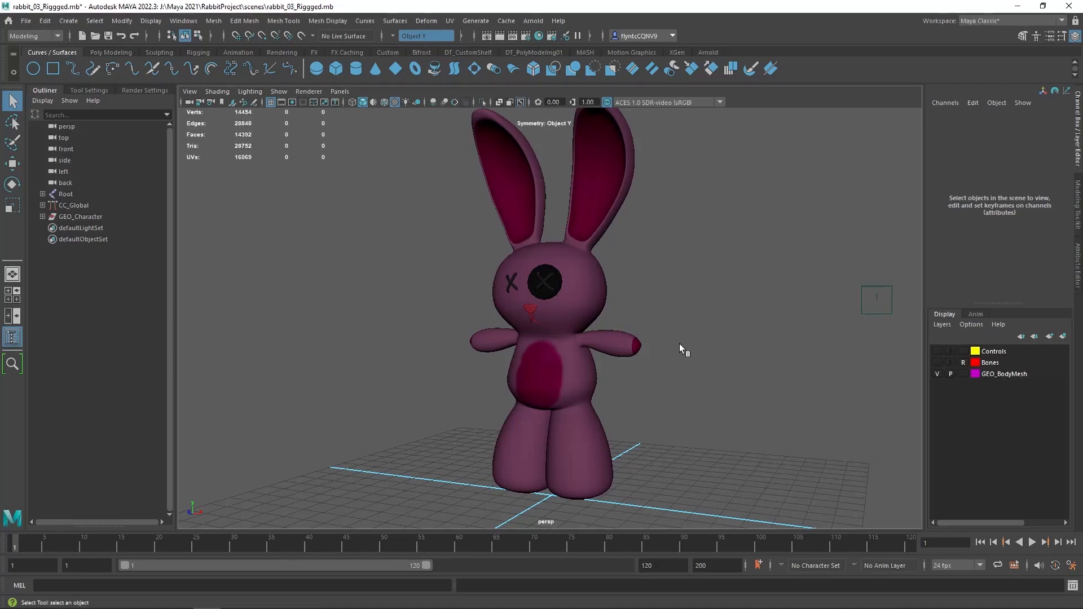
mouse_move(584, 377)
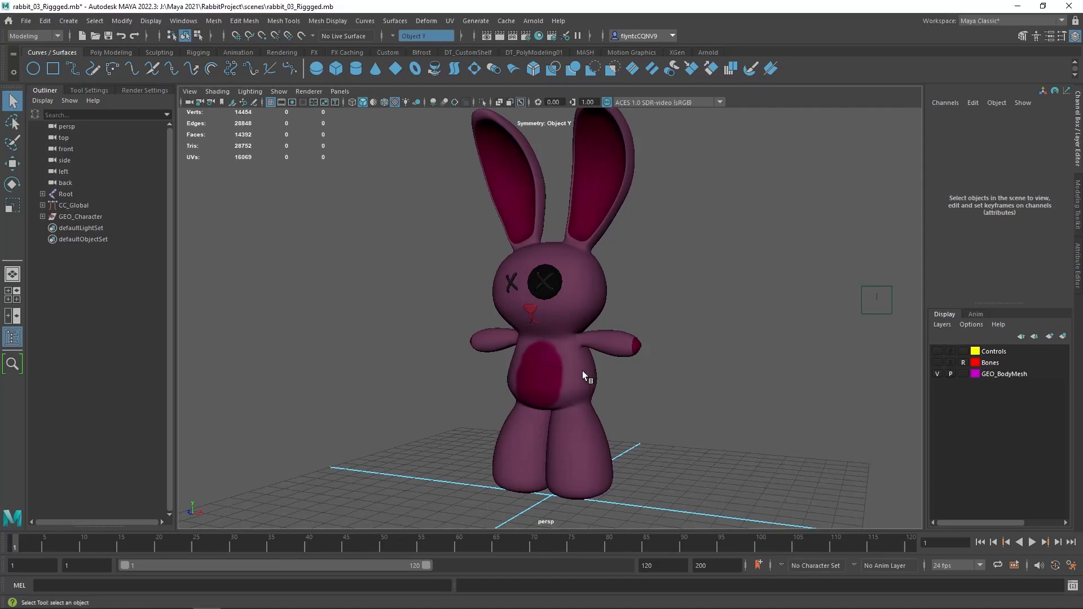
mouse_move(580, 373)
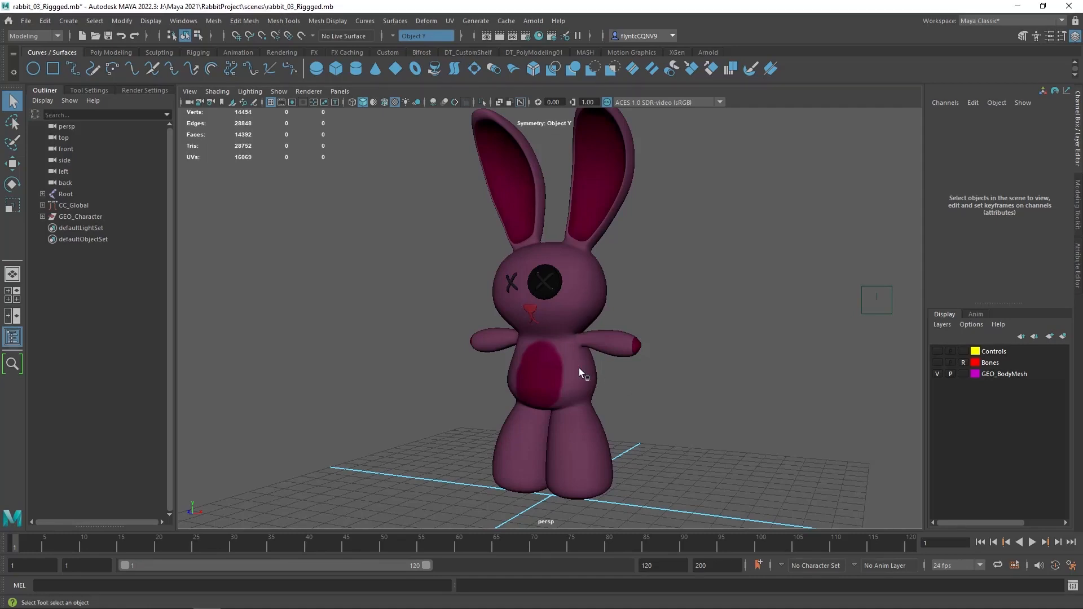
mouse_move(799, 362)
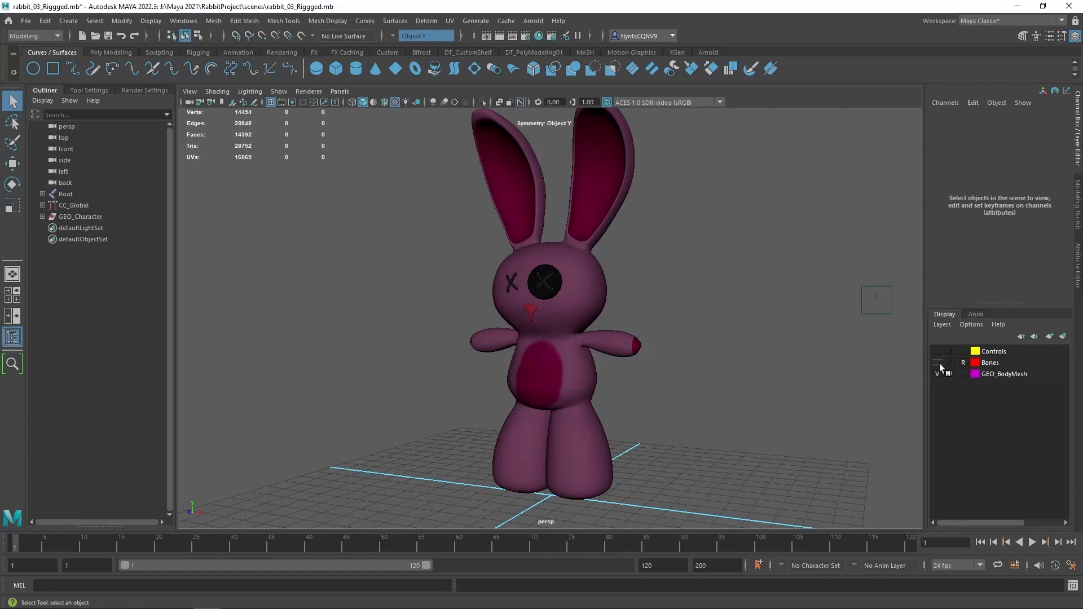
click(937, 362)
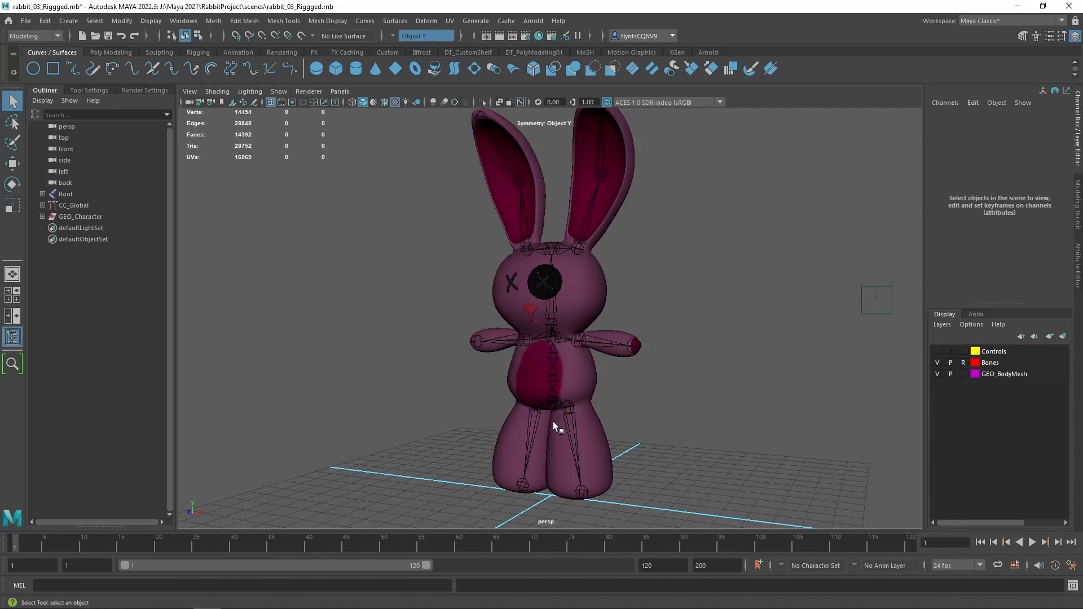
mouse_move(720, 378)
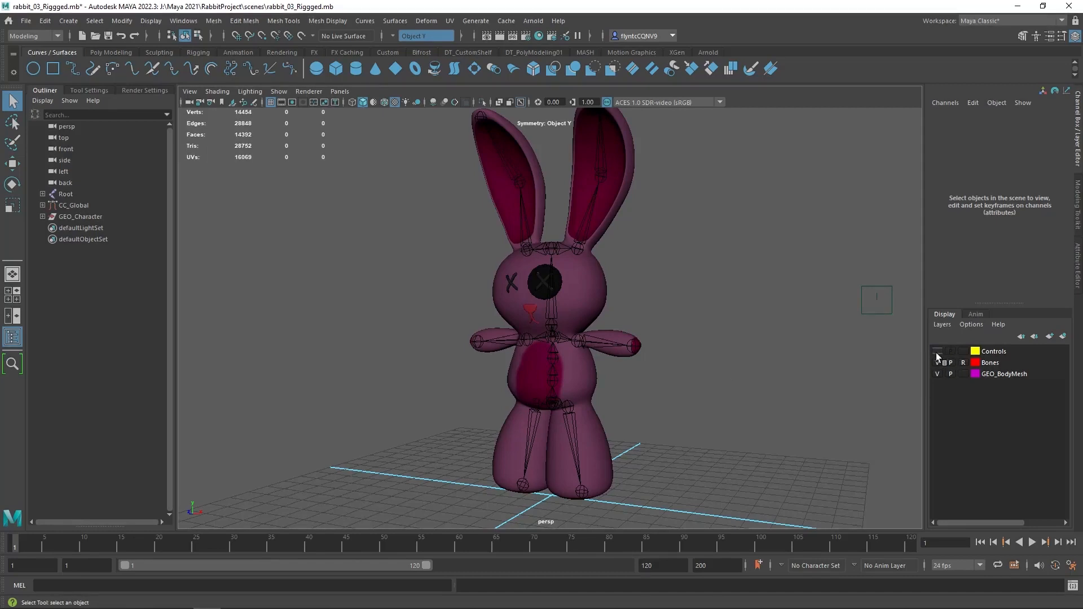
click(937, 351)
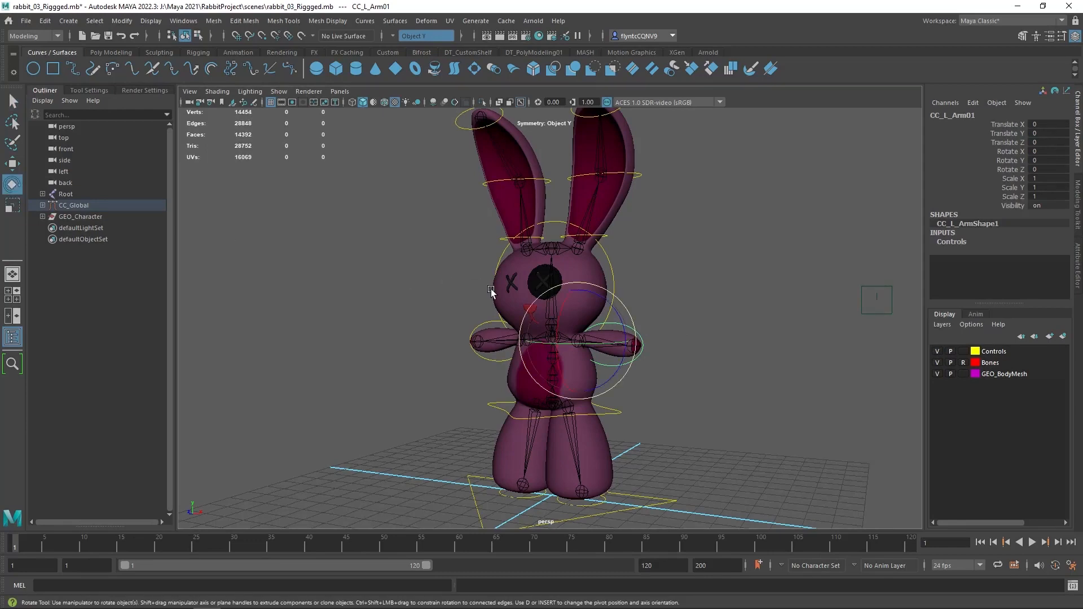
- Bend the CC_L_Arm01 control, key its rotation, return to frame 1 and play the wave
drag(490, 290, 618, 317)
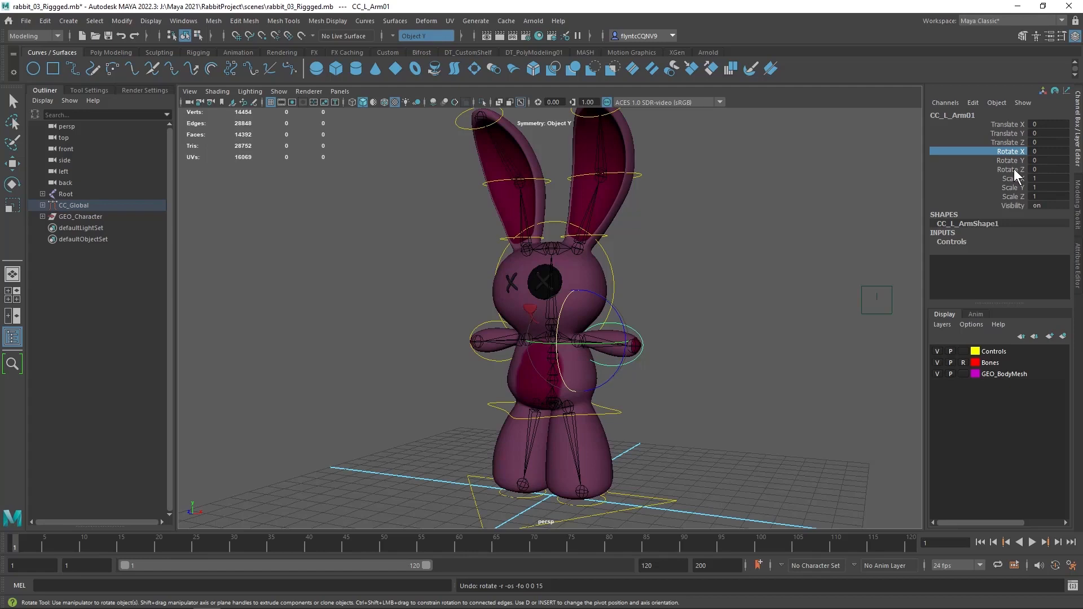
right_click(1008, 151)
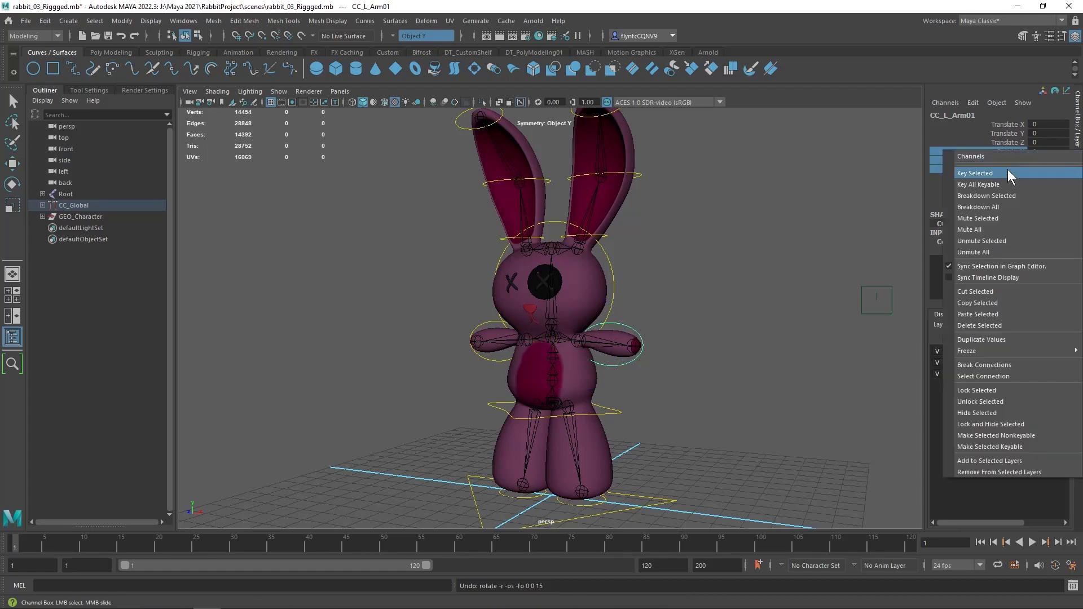
click(975, 172)
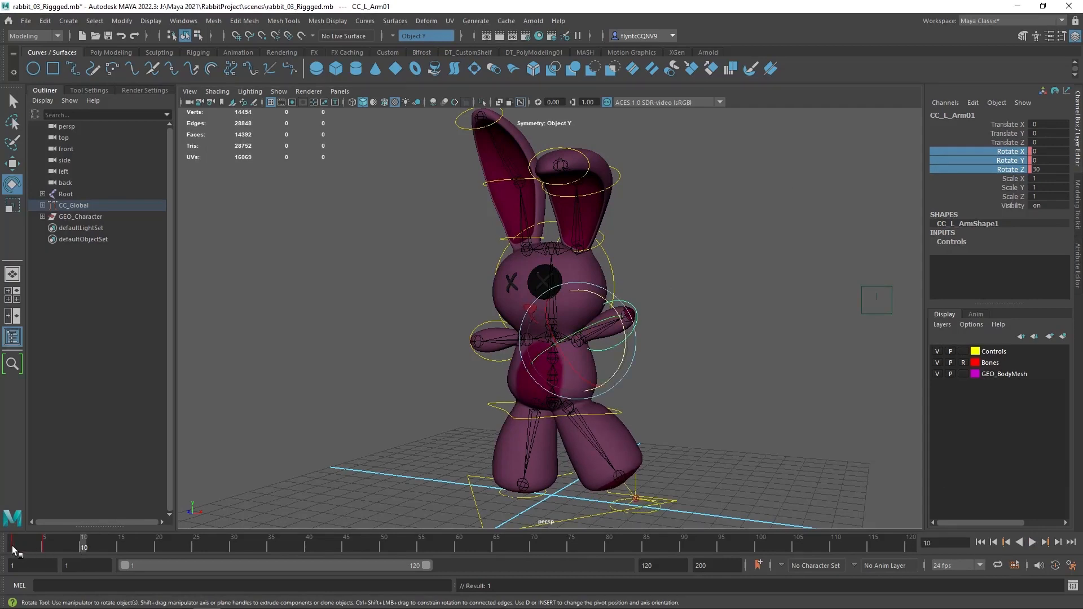
click(13, 539)
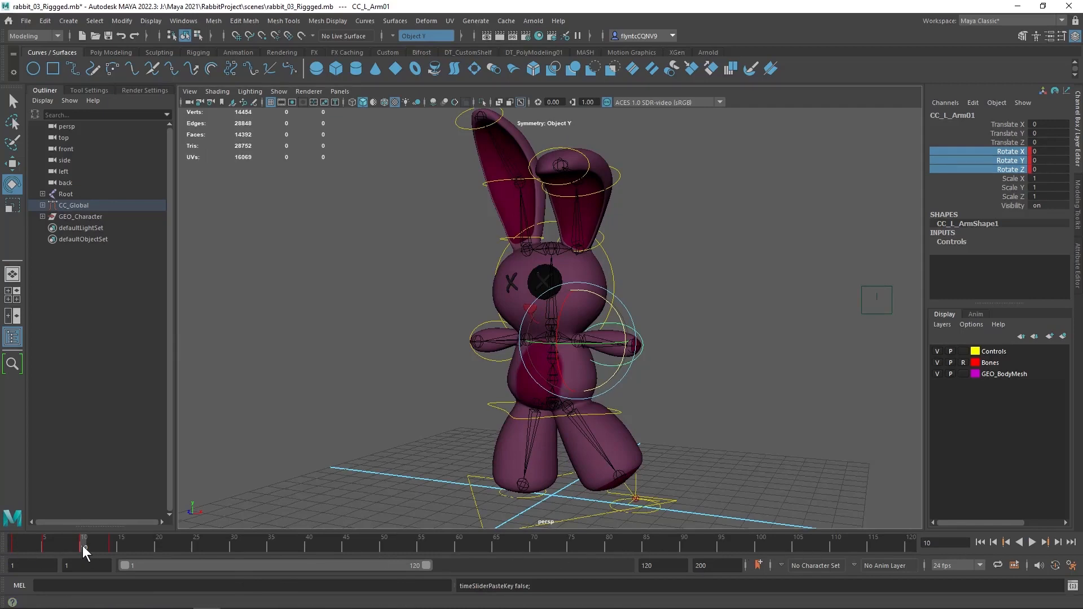
click(1030, 543)
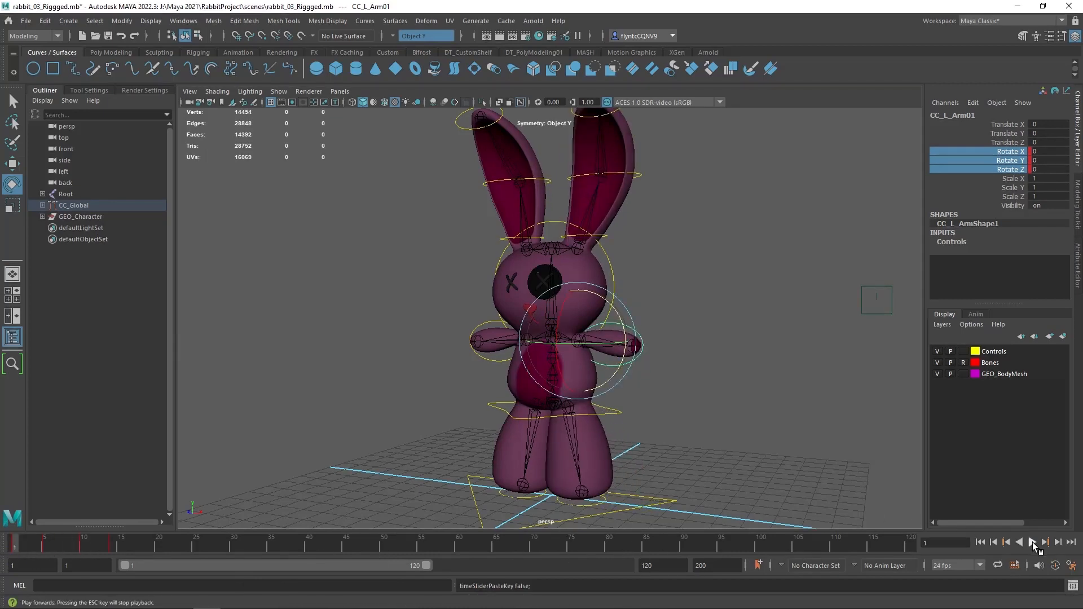
- Stop the arm wave playback, leaving the rabbit at frame 1 in its neutral pose
click(1031, 542)
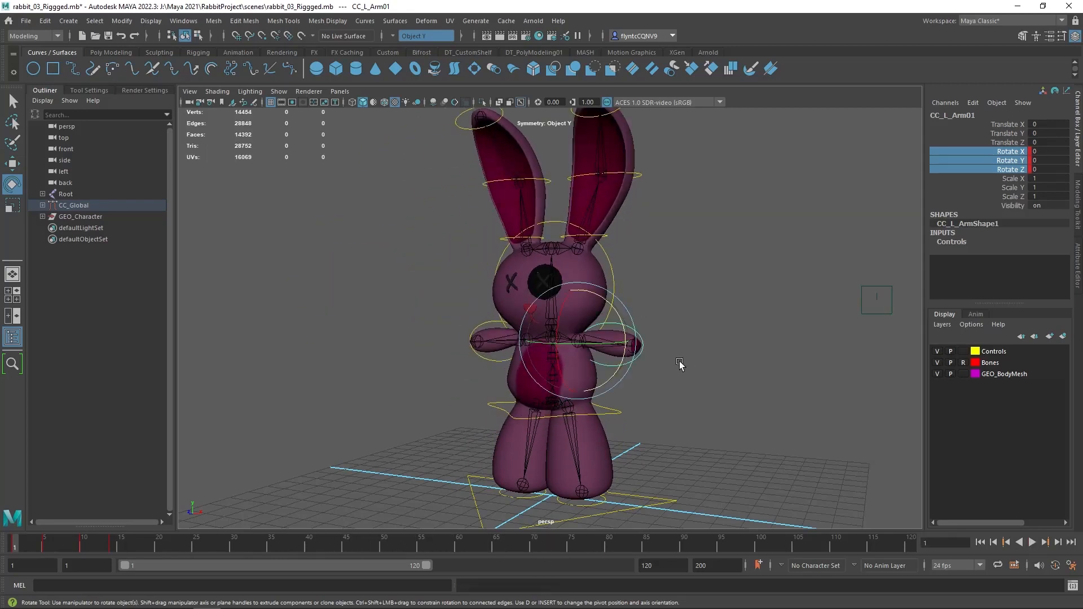
mouse_move(583, 275)
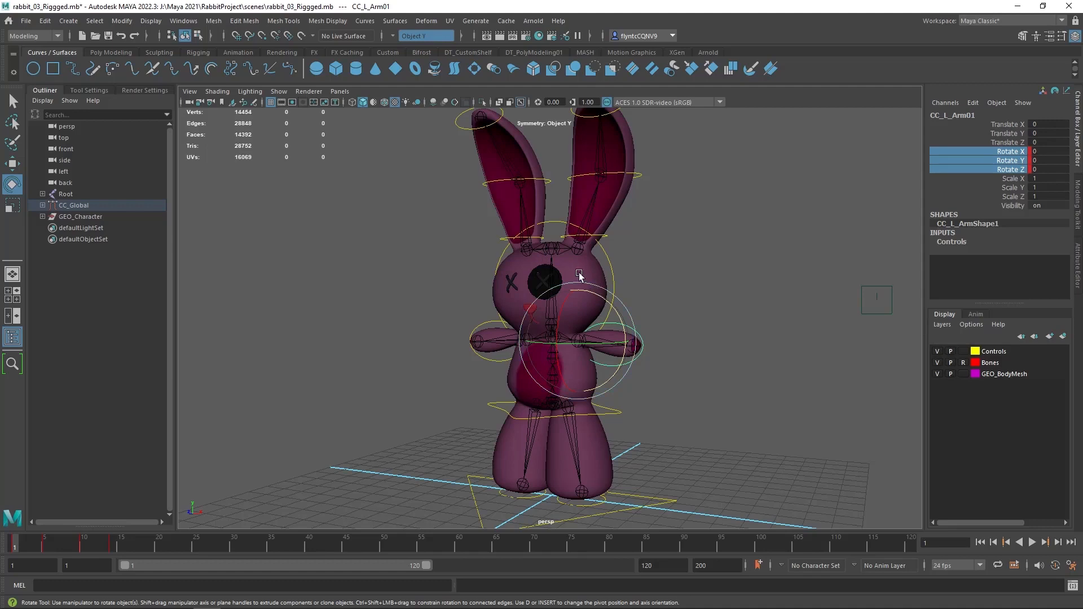
mouse_move(591, 266)
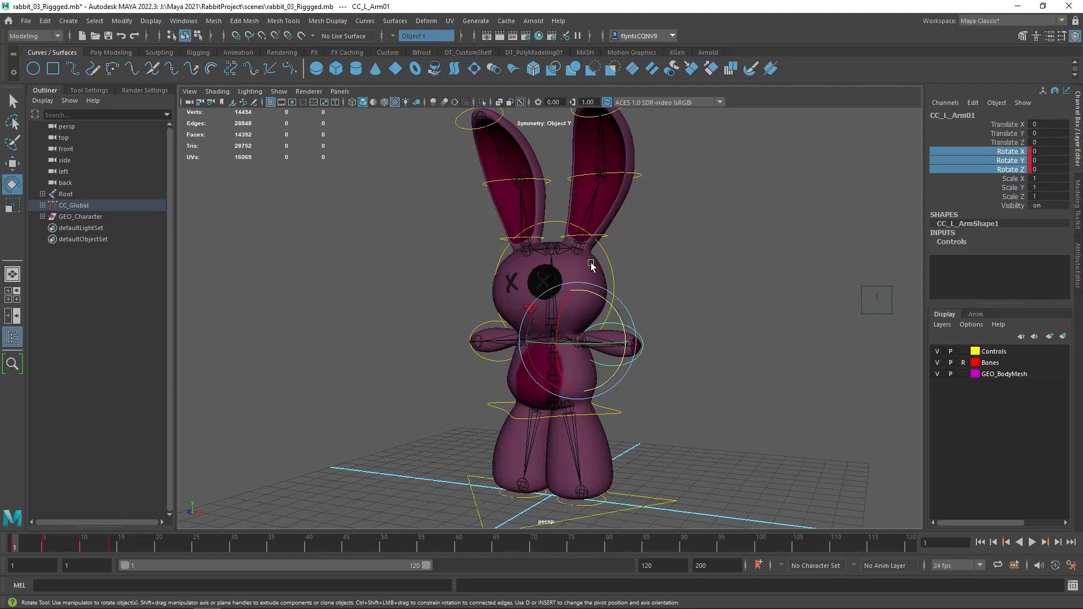
mouse_move(596, 179)
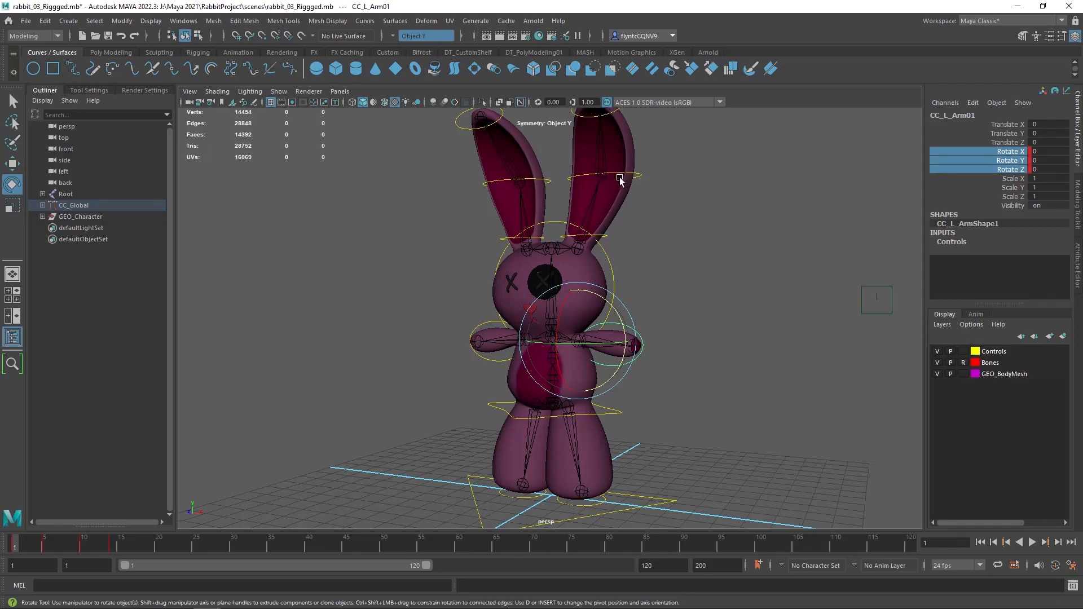
mouse_move(581, 238)
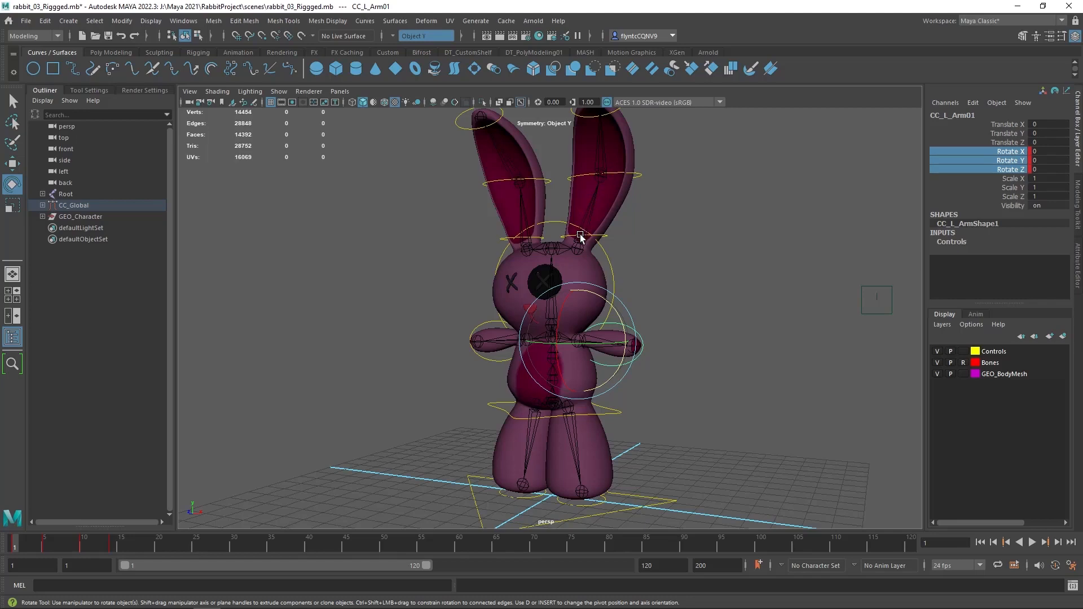
mouse_move(604, 184)
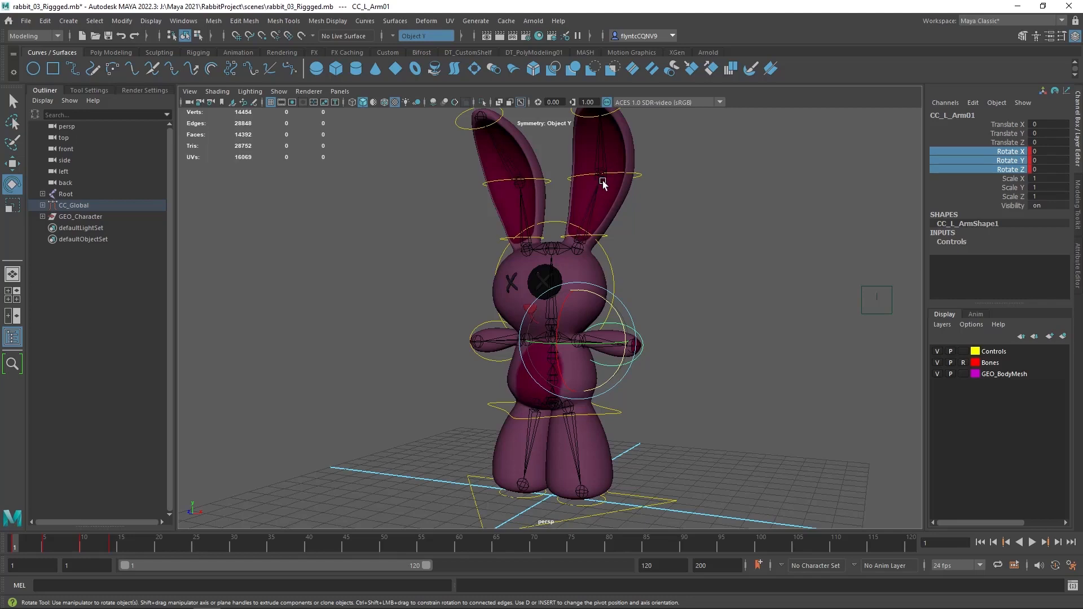
mouse_move(585, 178)
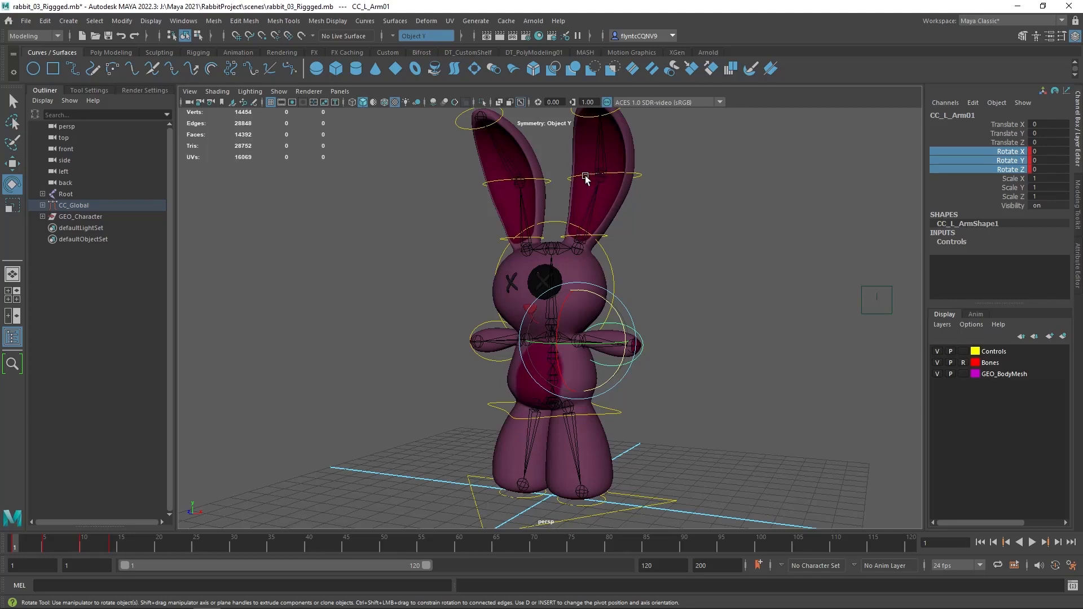
mouse_move(610, 269)
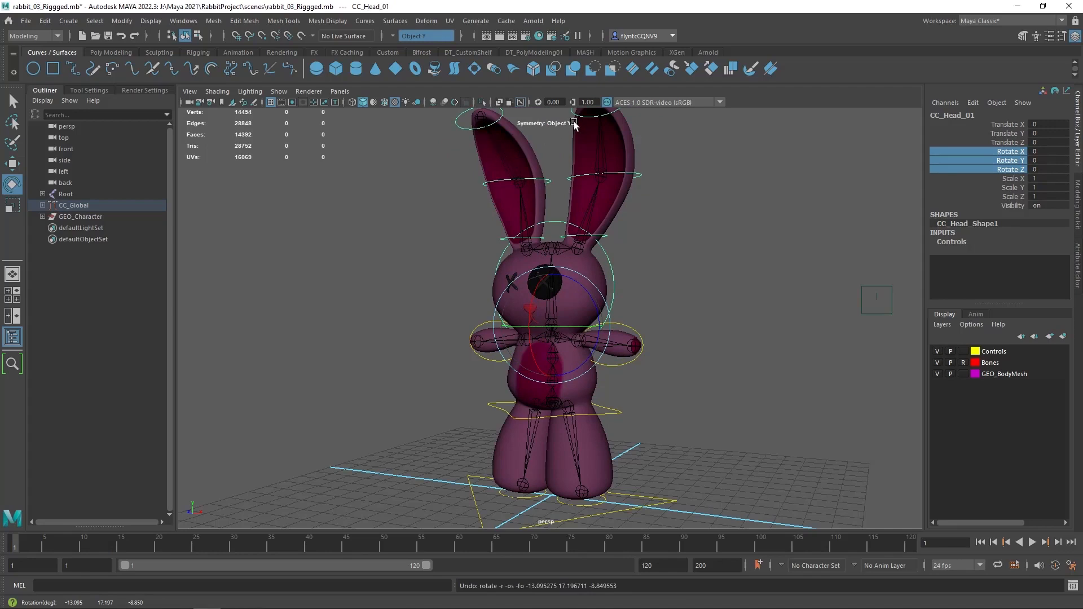
mouse_move(553, 174)
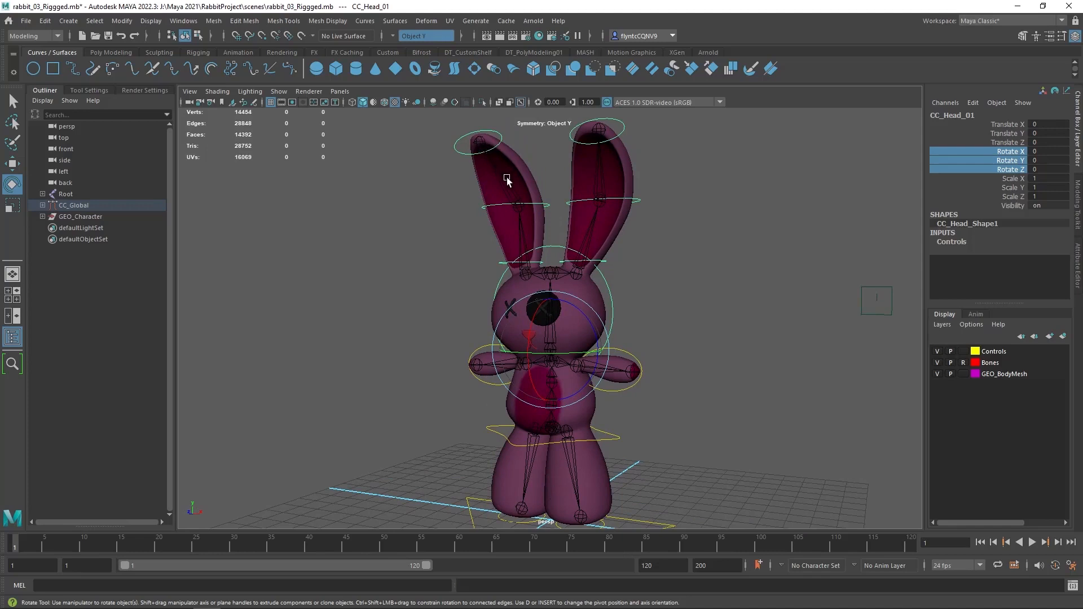
mouse_move(527, 250)
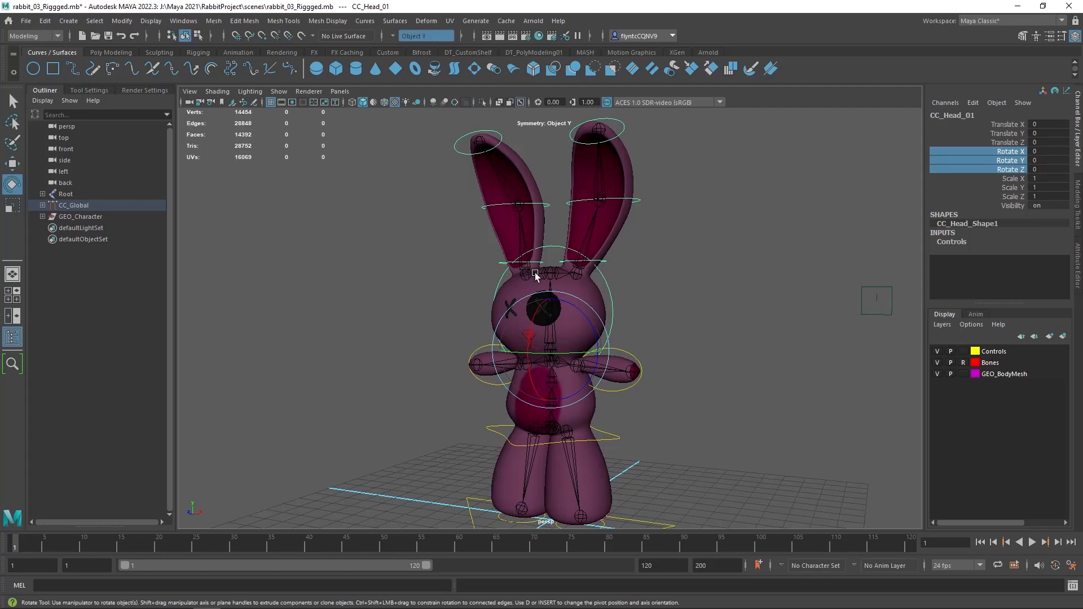
- Test-rotate CC_Head_01 and reset it, then rotate the right ear control outward about X by 15
drag(535, 273, 565, 338)
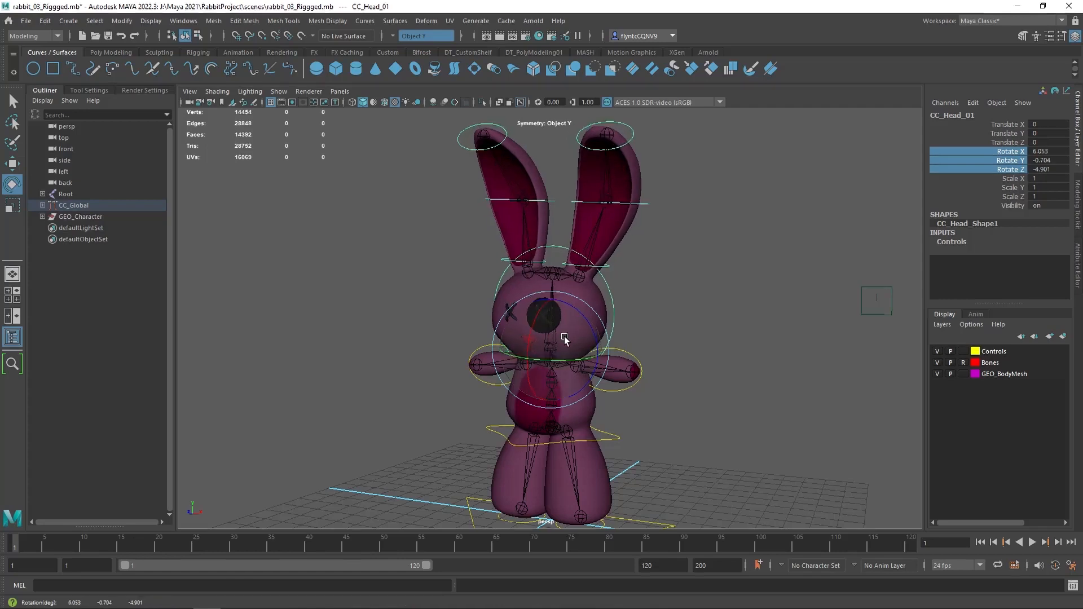
drag(563, 339, 542, 332)
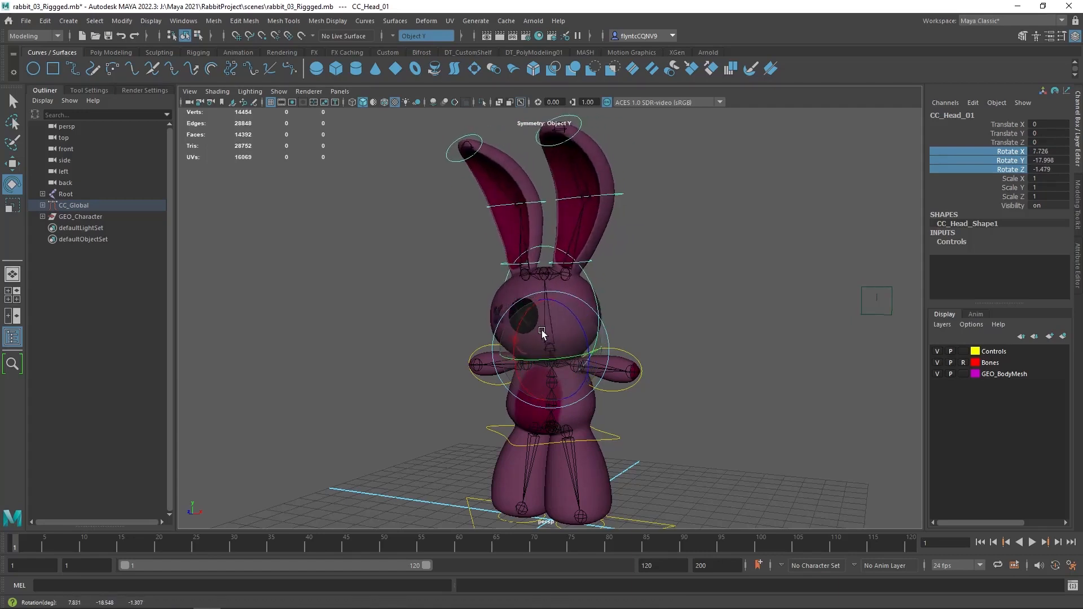
drag(542, 332, 551, 228)
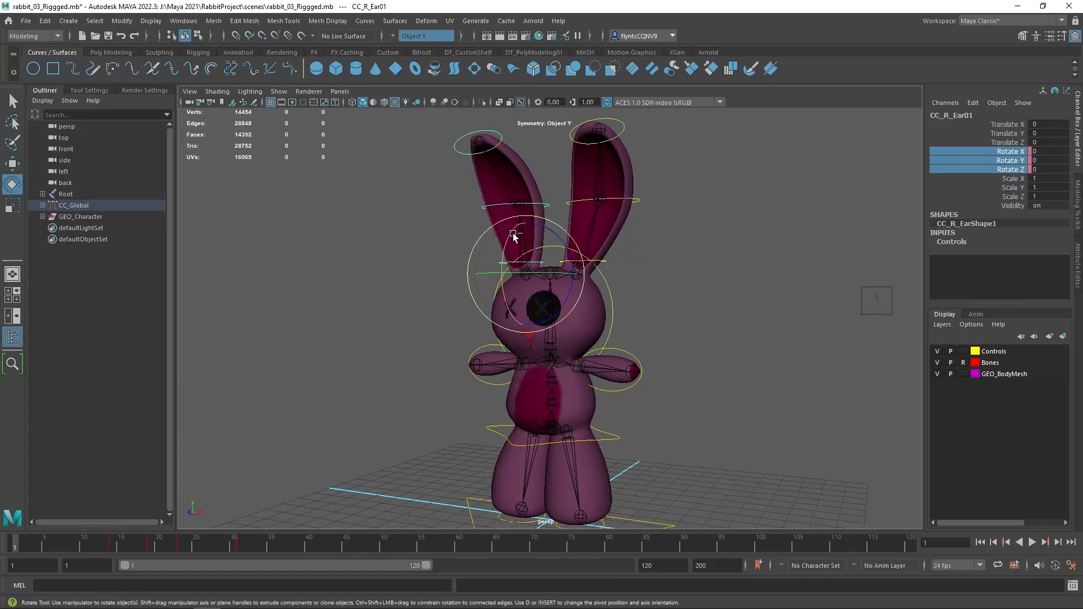
drag(514, 235, 500, 270)
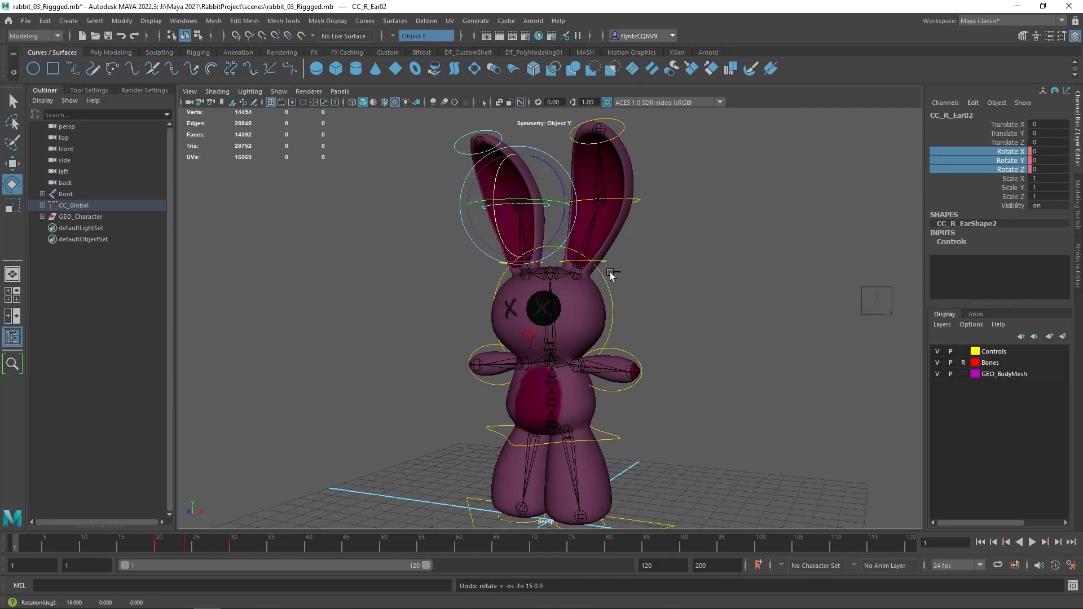
mouse_move(661, 333)
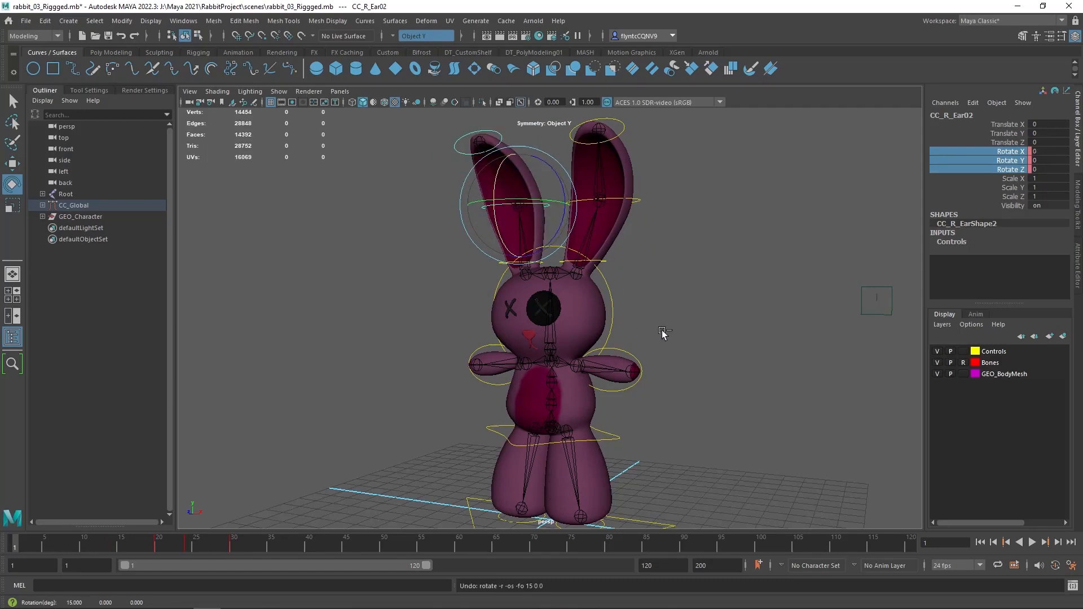